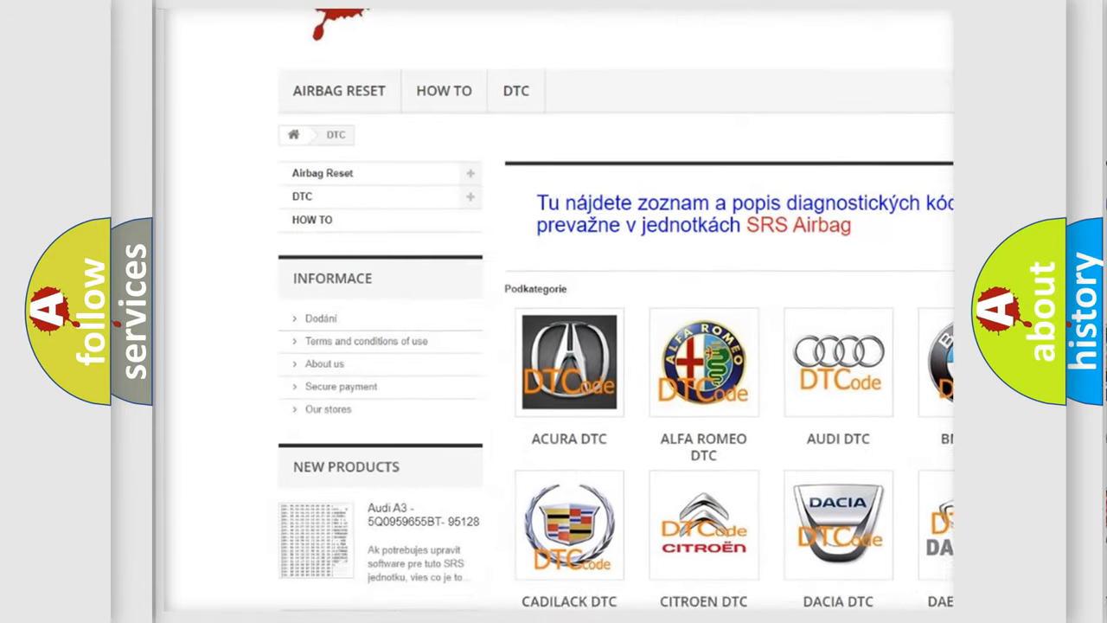
scroll(down, 3)
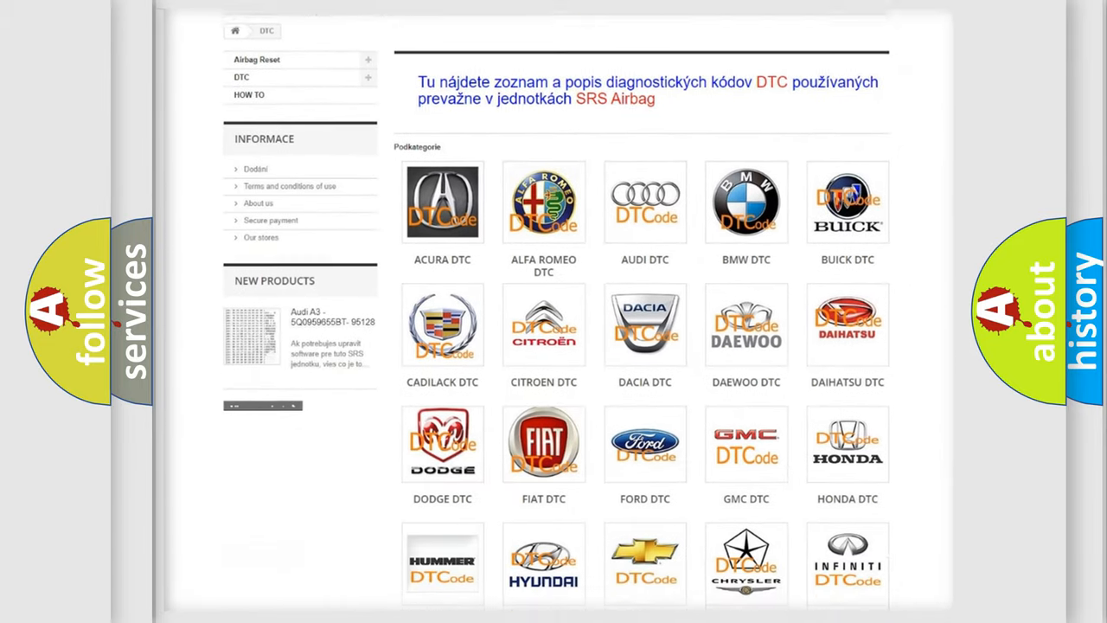
scroll(down, 3)
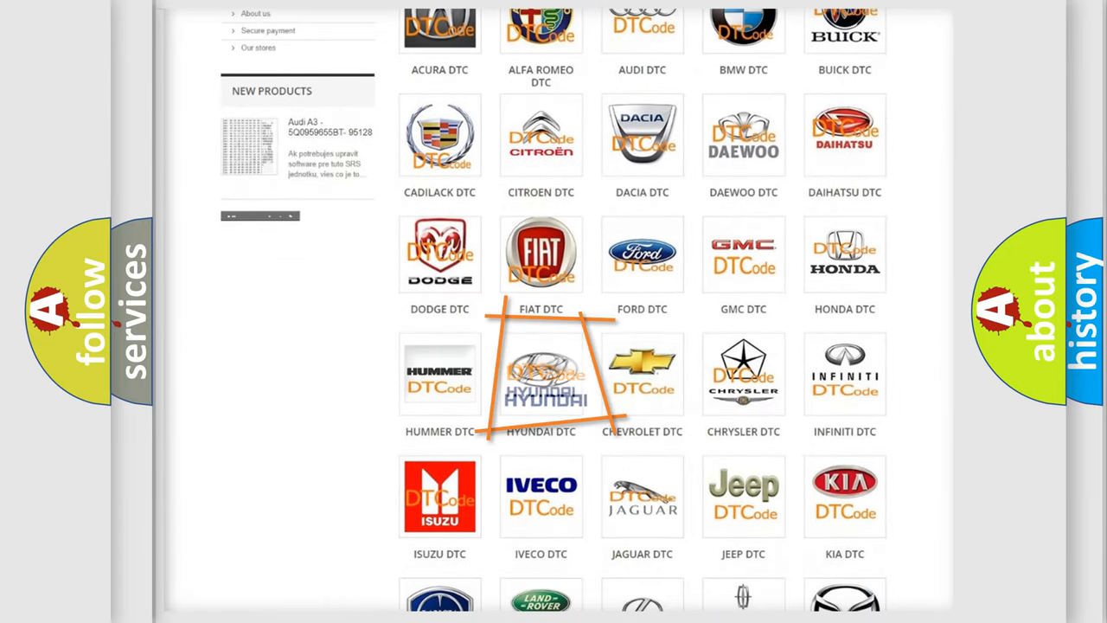